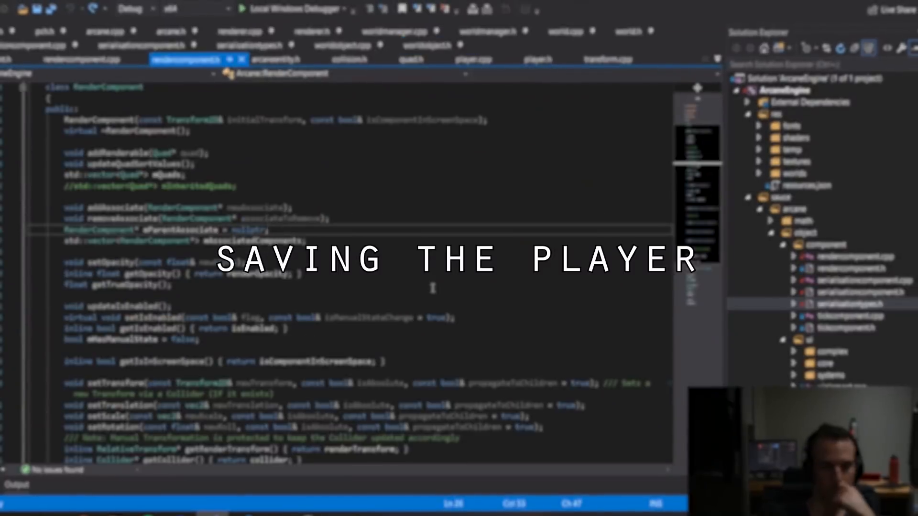
# Switch to worldmanager.cpp to view WorldManager::deleteWorld and saveActiveWorld.
pyautogui.click(430, 52)
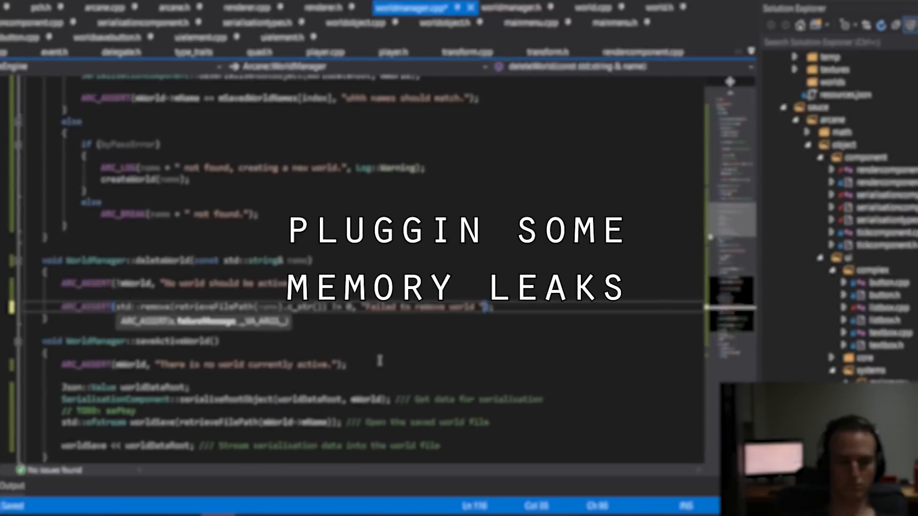
# Bring up the Trello board with the Physics & Collision card from The BackBurner list.
pyautogui.click(195, 7)
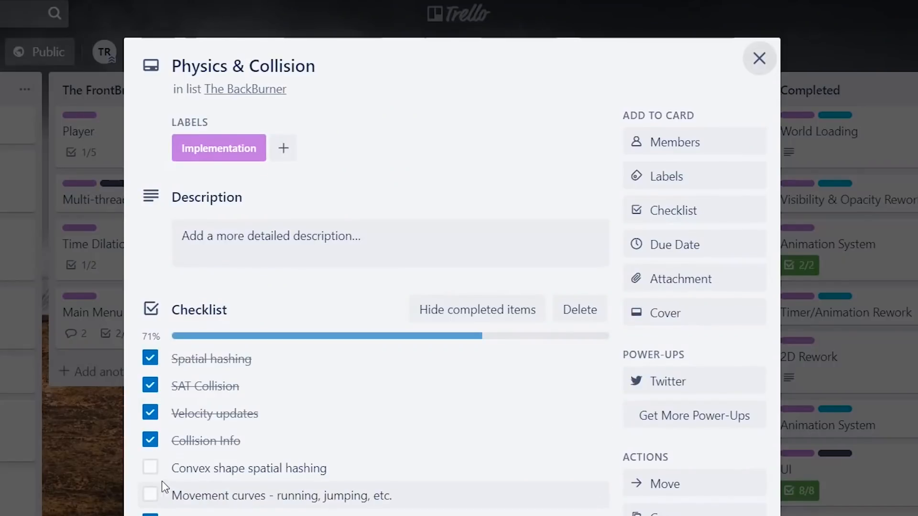
# Close the Physics & Collision card and start an 'Event System Rework' card in the Immediate list.
pyautogui.click(759, 58)
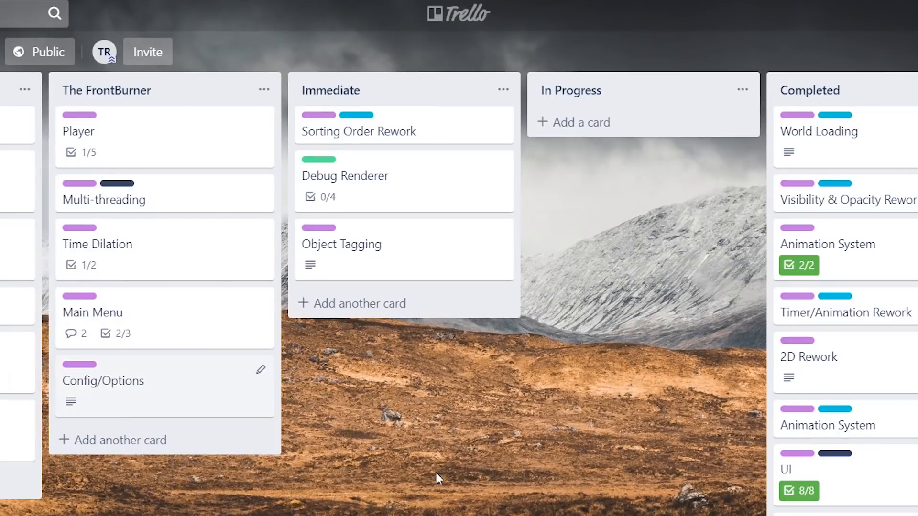
pyautogui.click(359, 303)
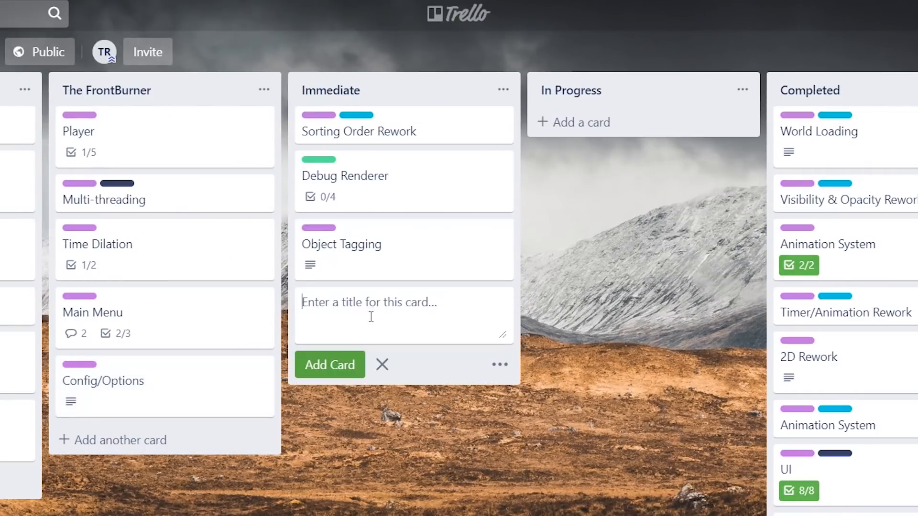
pyautogui.write('Event System Rewo')
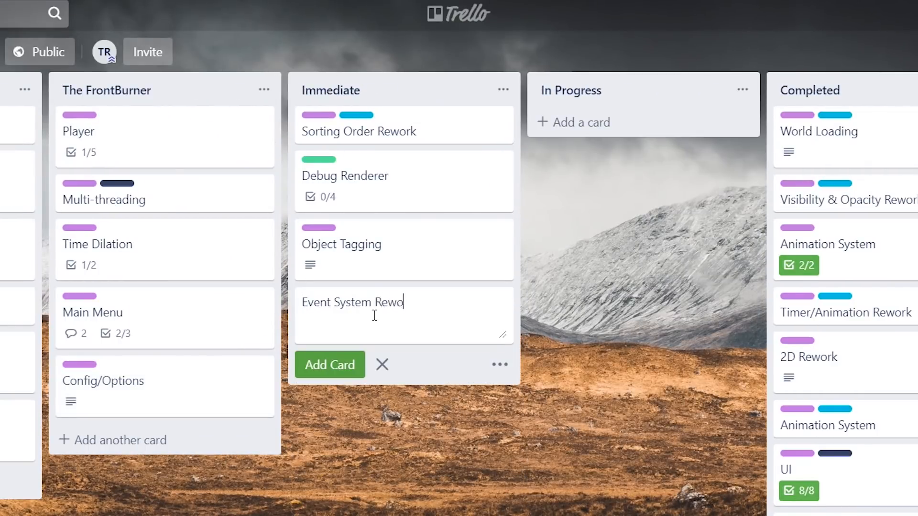